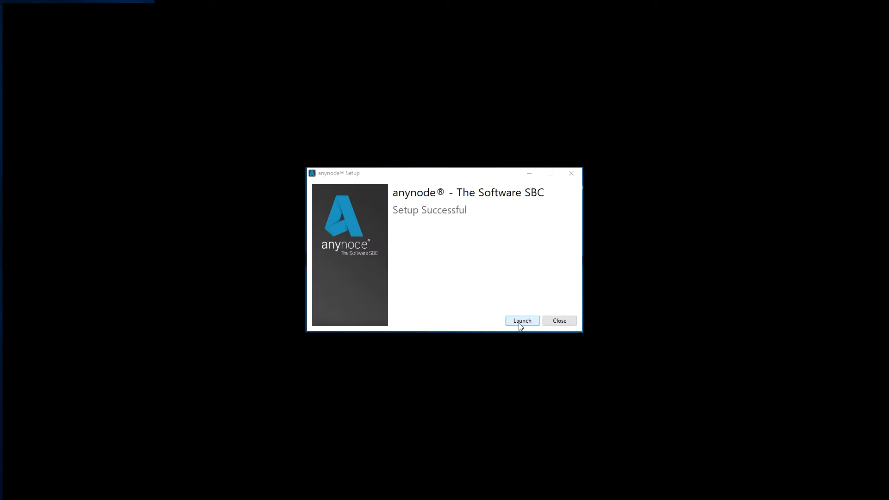
# - Launch the anynode 3.6.1 web frontend from the Setup Successful dialog
pyautogui.click(522, 320)
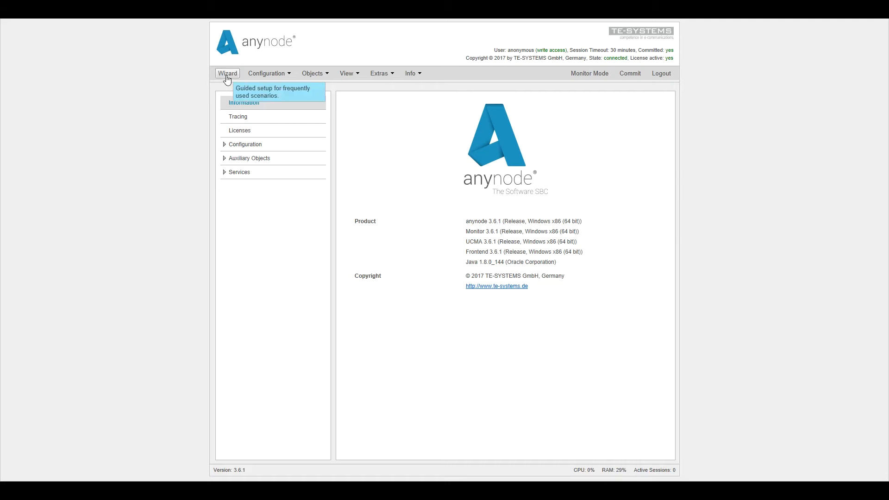
# - Start the 'Microsoft SfB Voicemail System and a PBX or VoIP System' wizard and configure its voicemail node
pyautogui.click(227, 73)
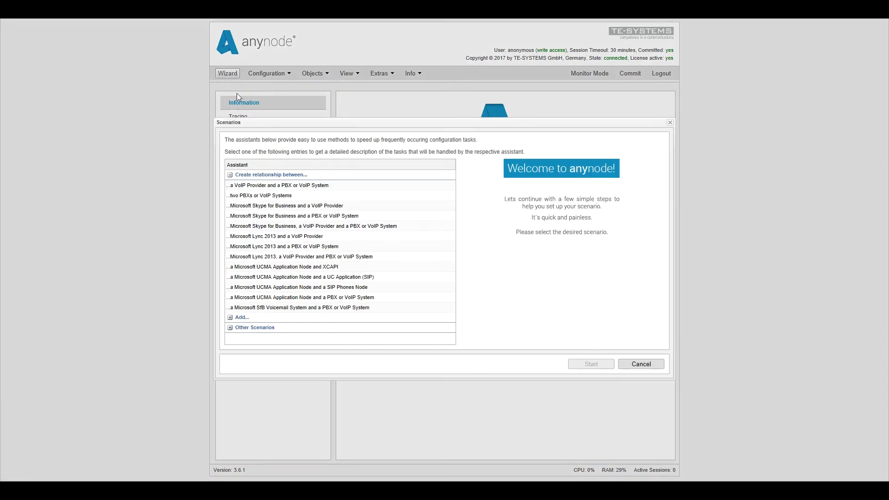
pyautogui.click(297, 307)
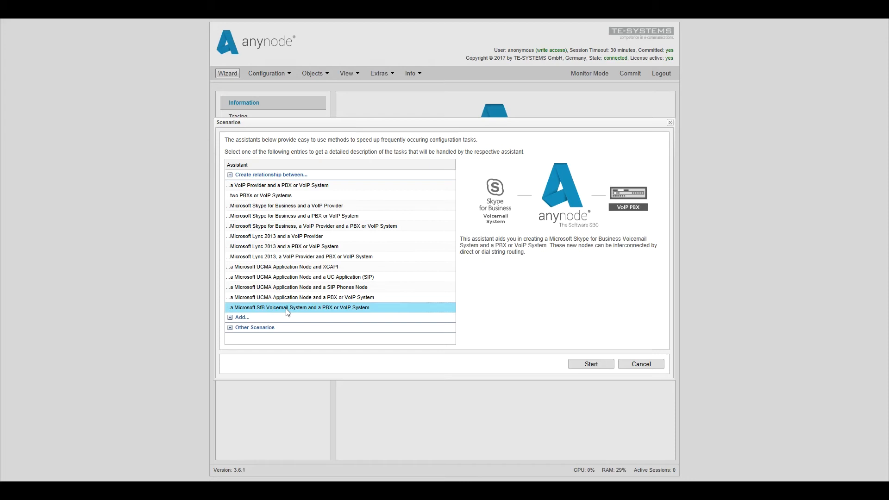
pyautogui.moveTo(367, 315)
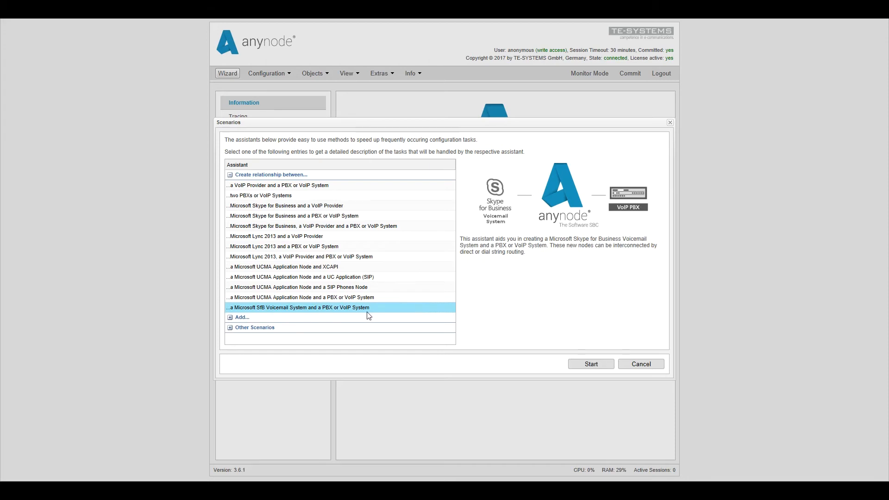
pyautogui.moveTo(590, 363)
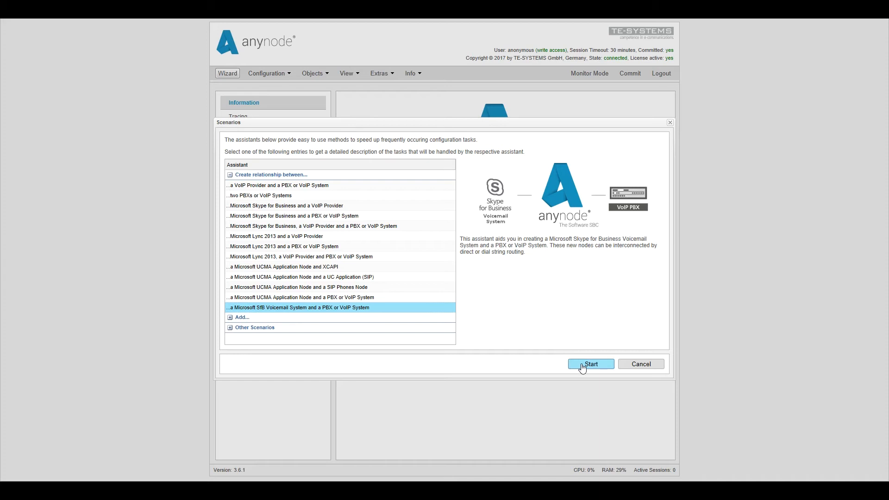
pyautogui.click(591, 364)
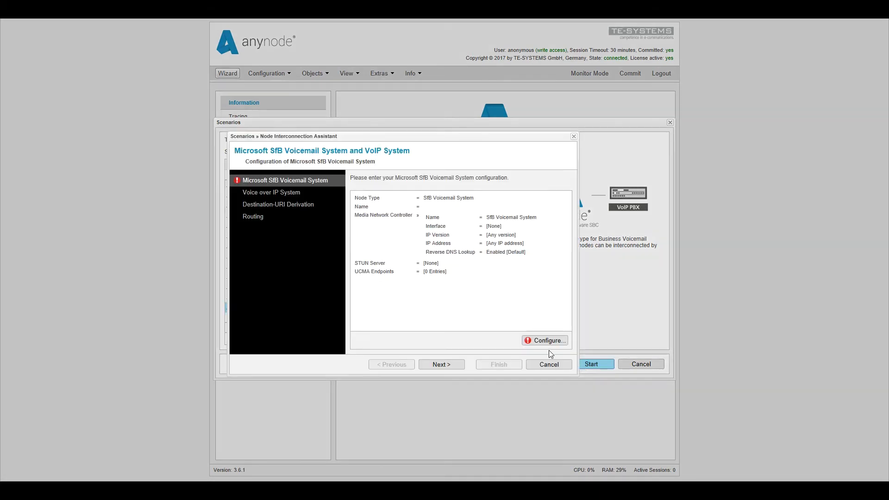
pyautogui.moveTo(302, 187)
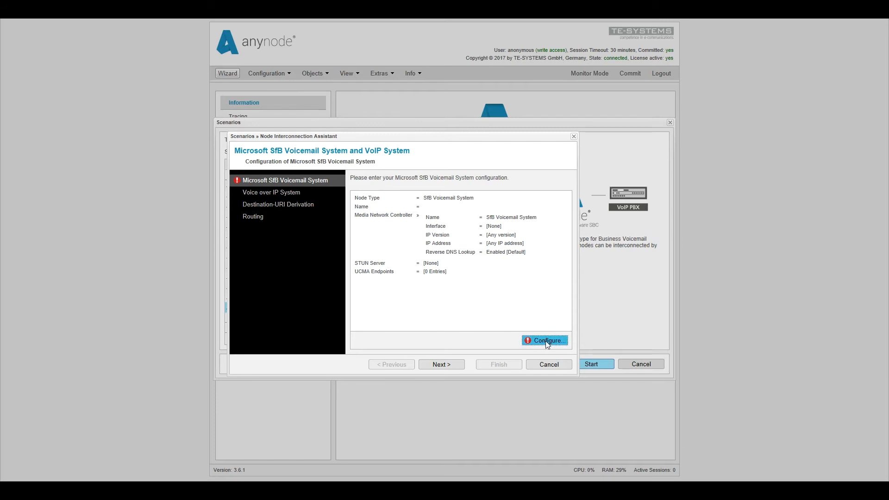
pyautogui.click(547, 340)
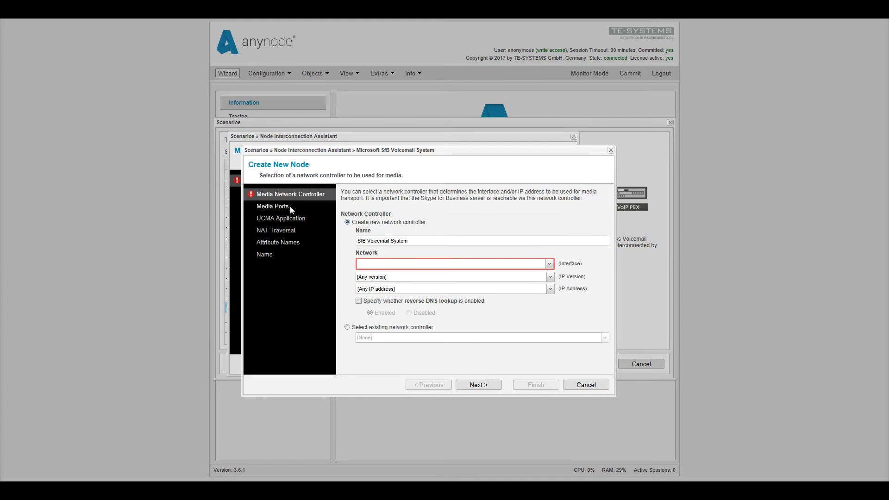
pyautogui.moveTo(291, 244)
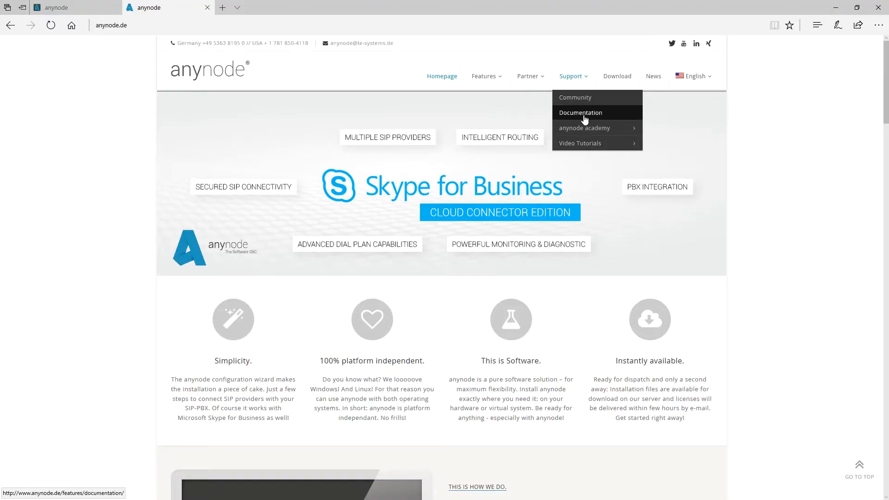
# - Open Support > Documentation on anynode.de and scroll to the Microsoft Skype for Business documents
pyautogui.click(580, 112)
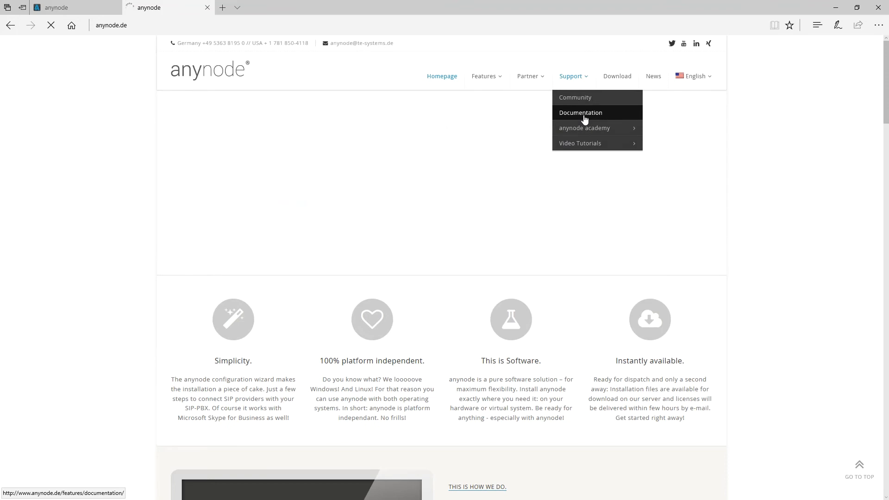
pyautogui.click(581, 112)
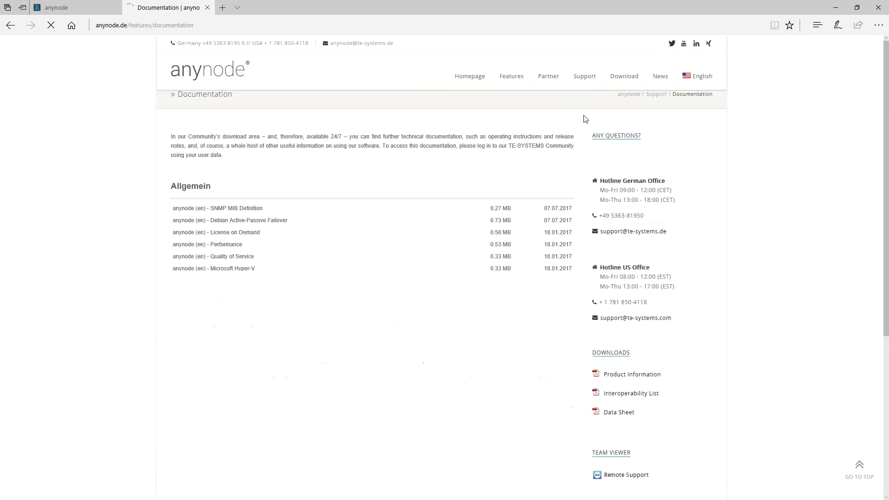
pyautogui.scroll(-3)
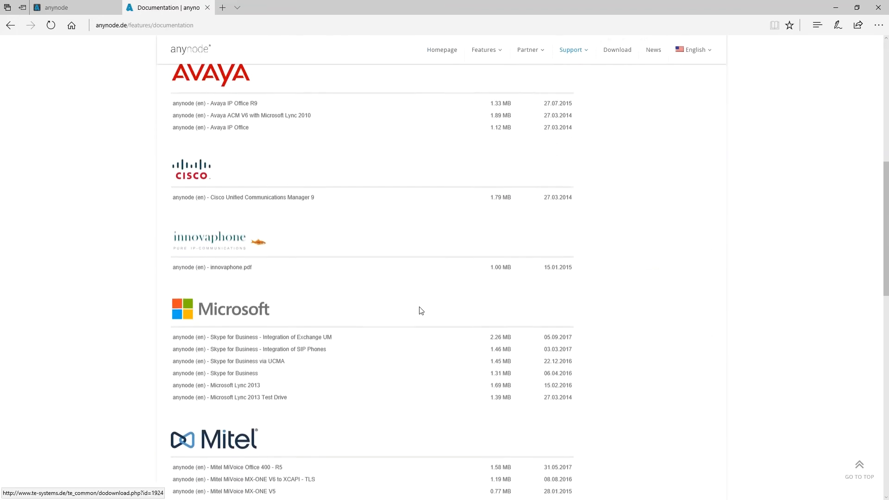
pyautogui.scroll(-3)
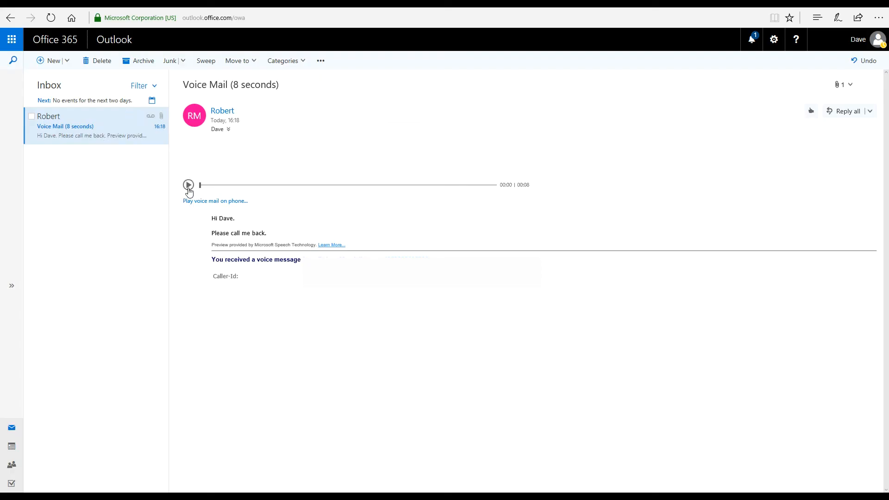
# - Play the 8-second Voice Mail recording in Outlook on the web
pyautogui.click(188, 185)
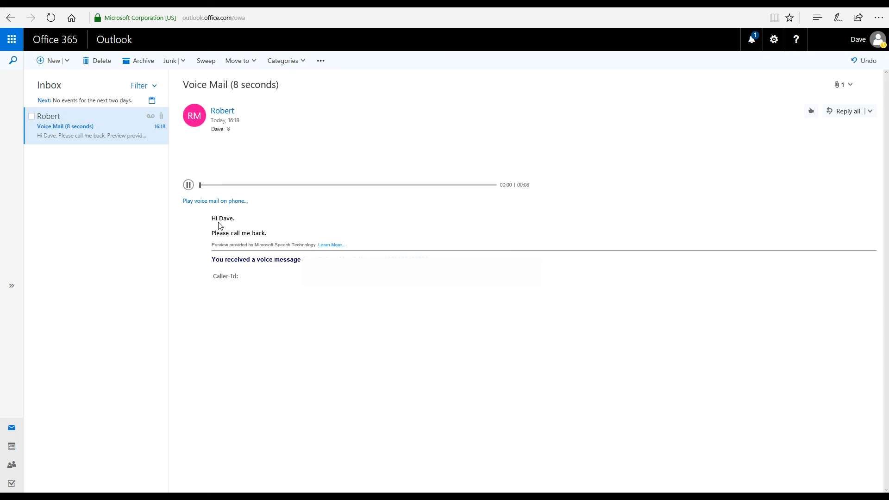
pyautogui.moveTo(255, 242)
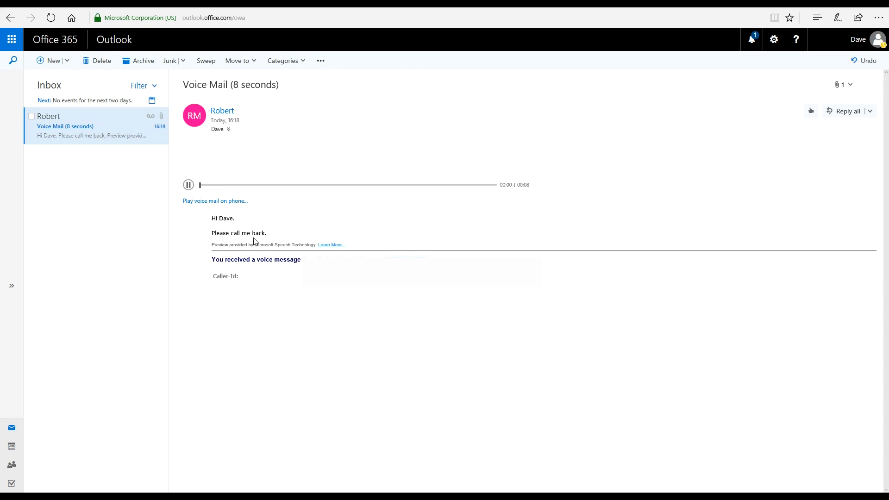
pyautogui.moveTo(260, 242)
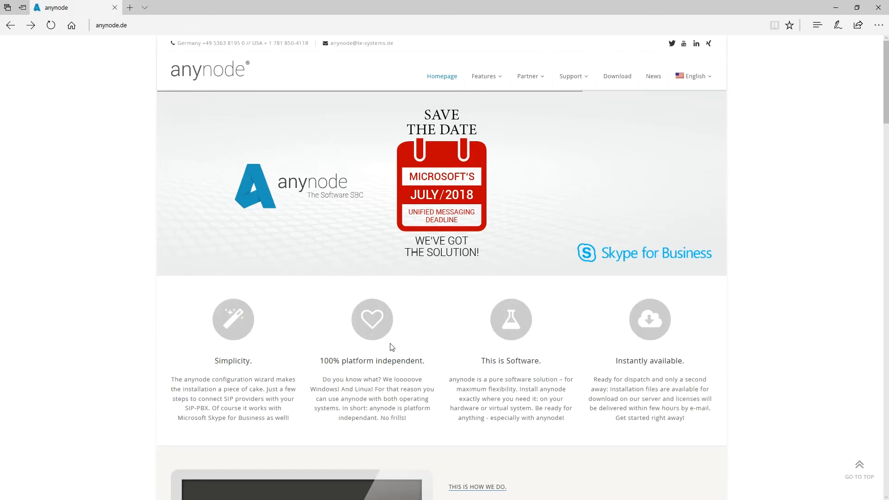
# - Open the anynode.de Download page with the trial version request form
pyautogui.click(616, 76)
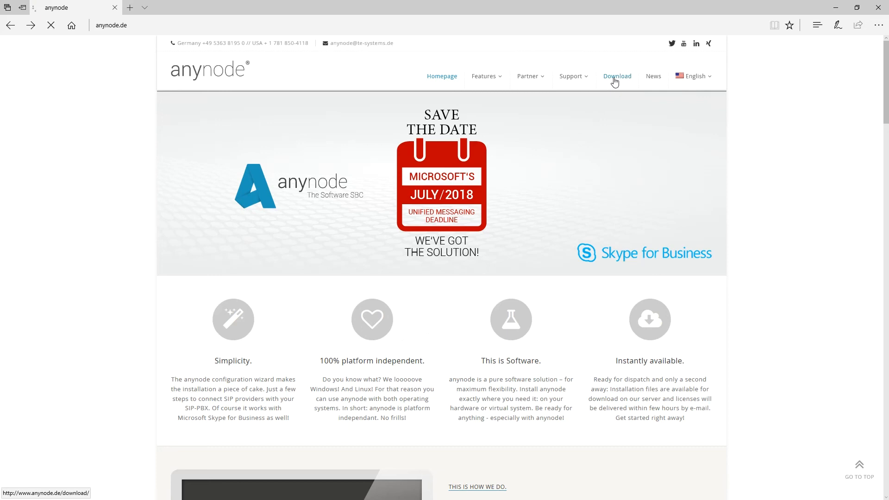
pyautogui.click(617, 76)
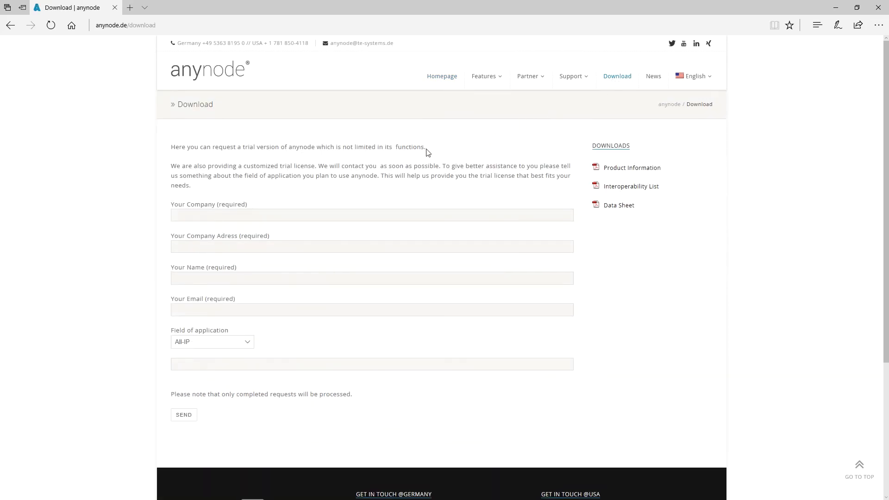